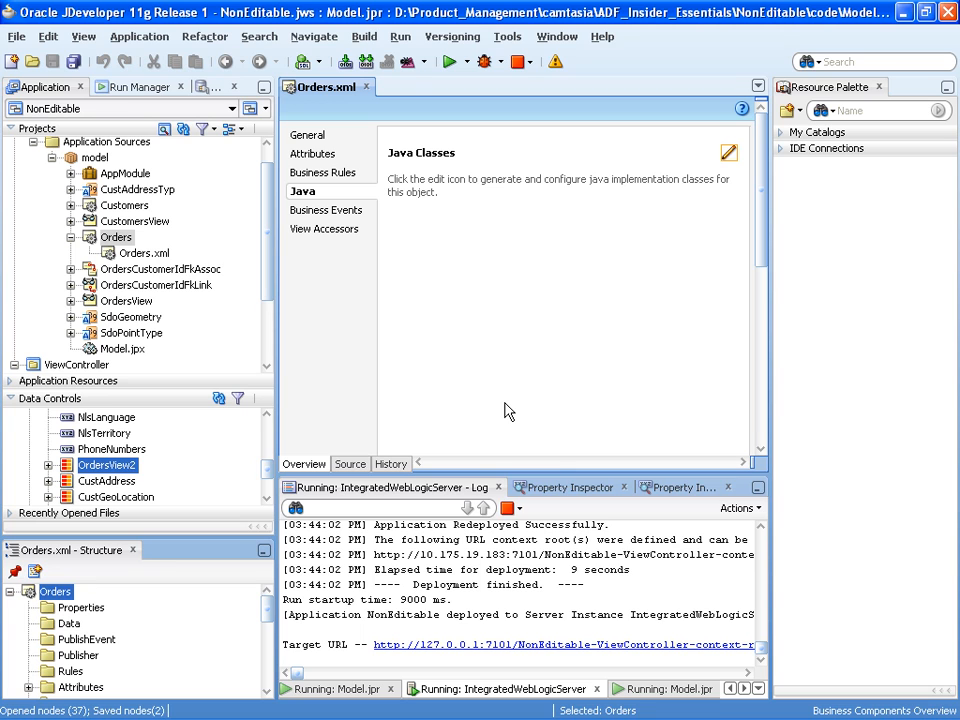
mouse_move(118, 236)
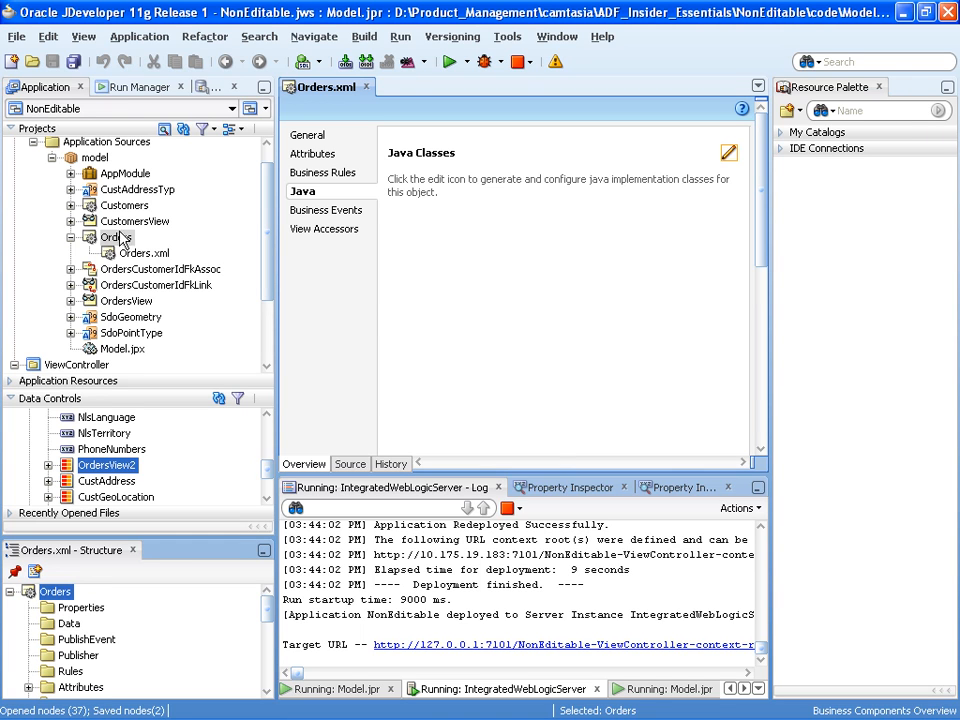
mouse_move(108, 248)
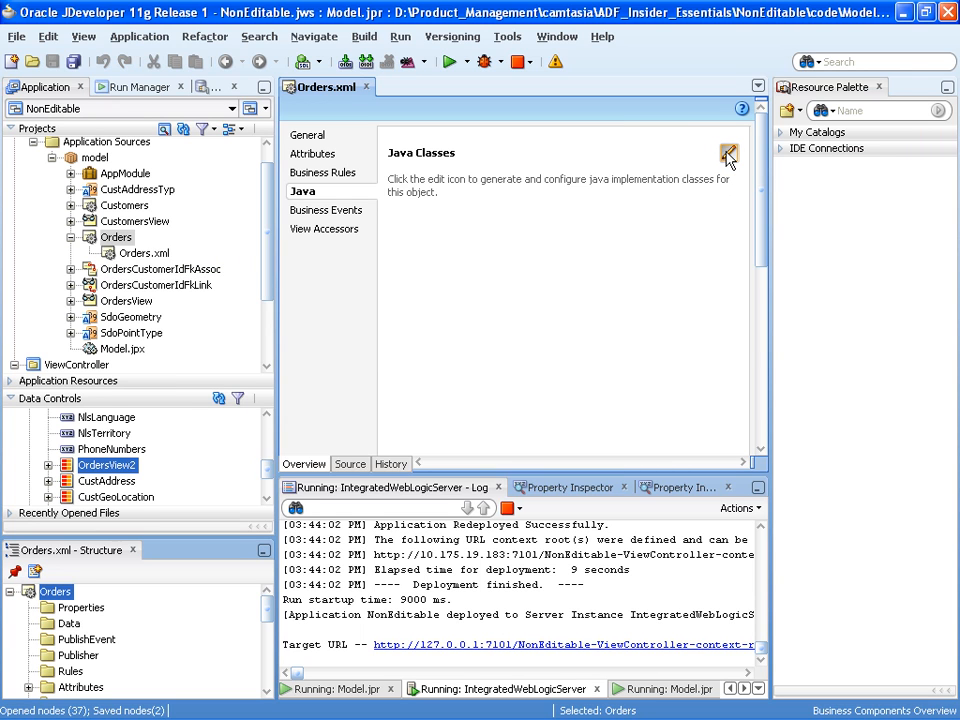
- Generate the OrdersImpl entity object class with accessor methods for the Orders entity
left_click(726, 156)
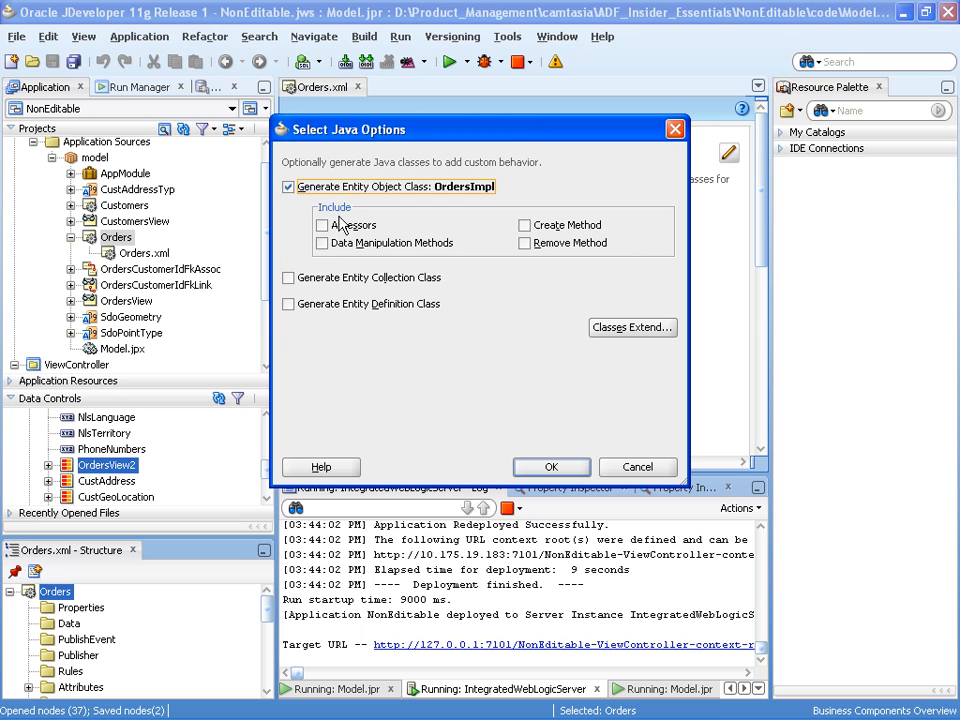
left_click(324, 224)
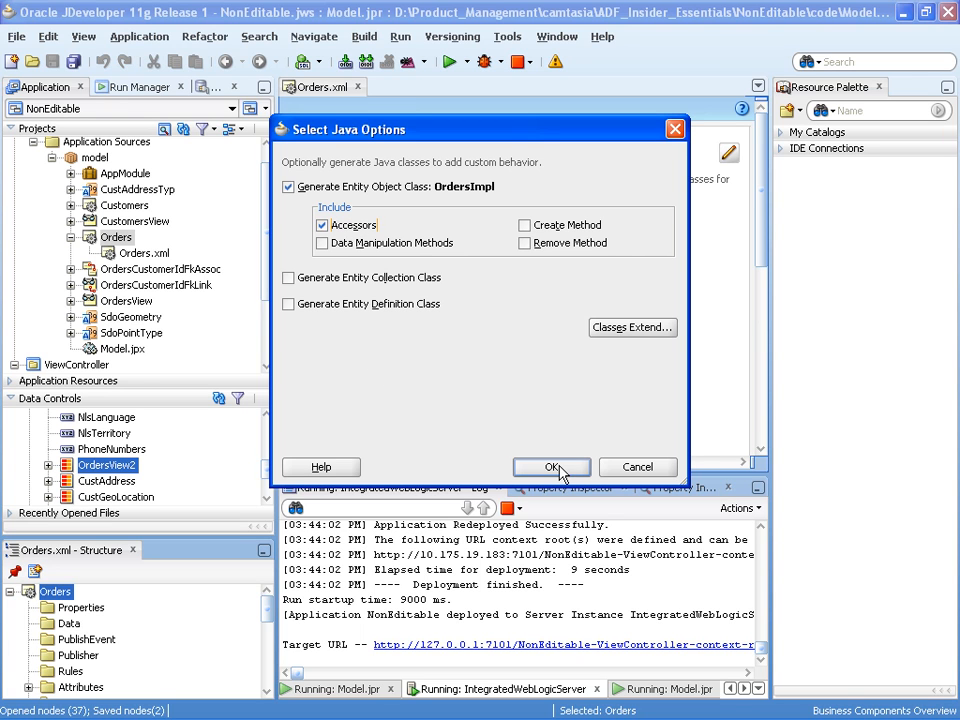
left_click(552, 468)
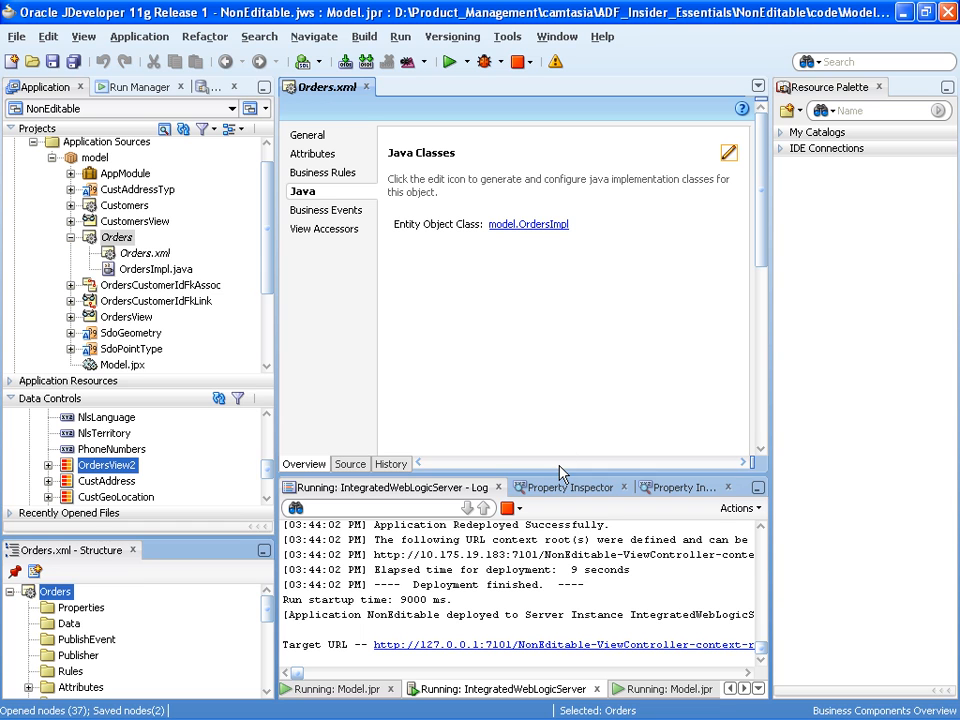
- In OrdersImpl.java, override isAttributeUpdateable(int) via Override Methods, filtering for 'isAt'
double_click(156, 268)
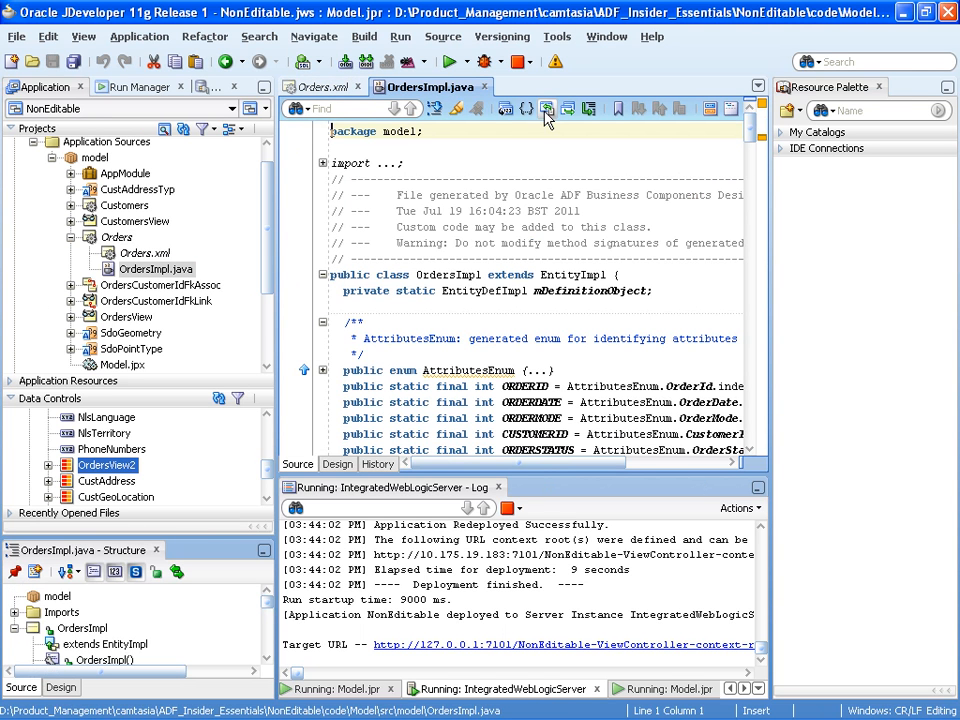
mouse_move(524, 108)
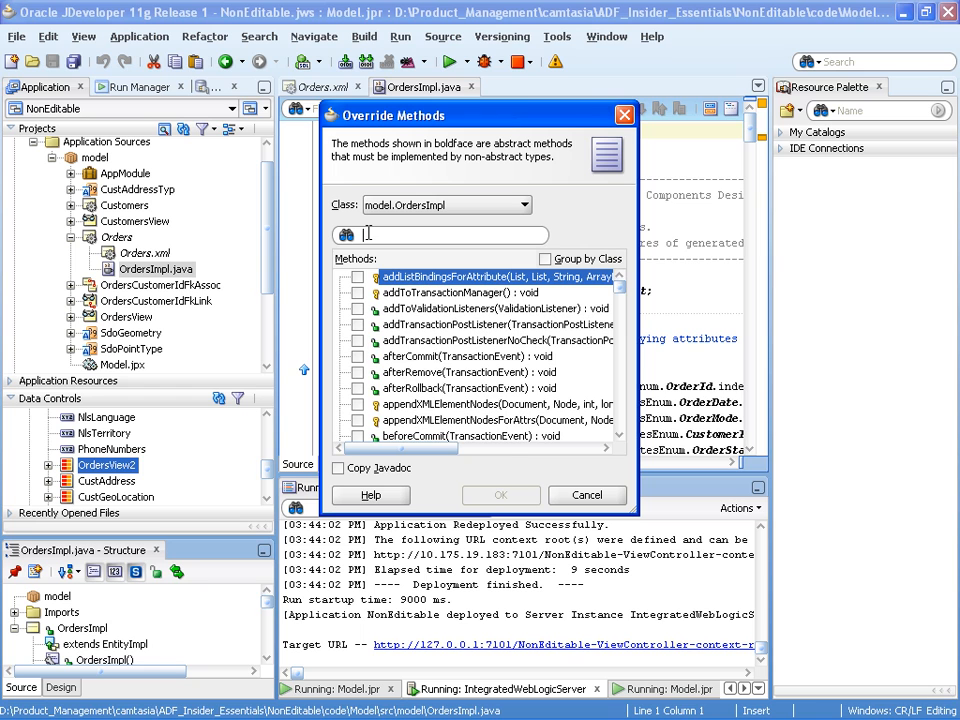
type("isAt")
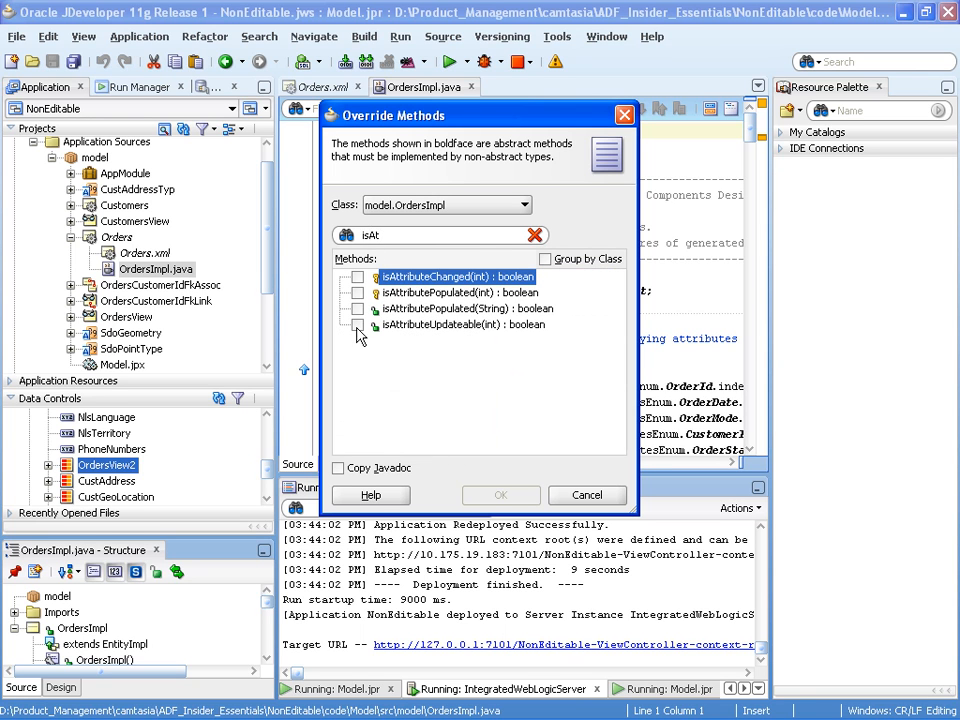
left_click(356, 324)
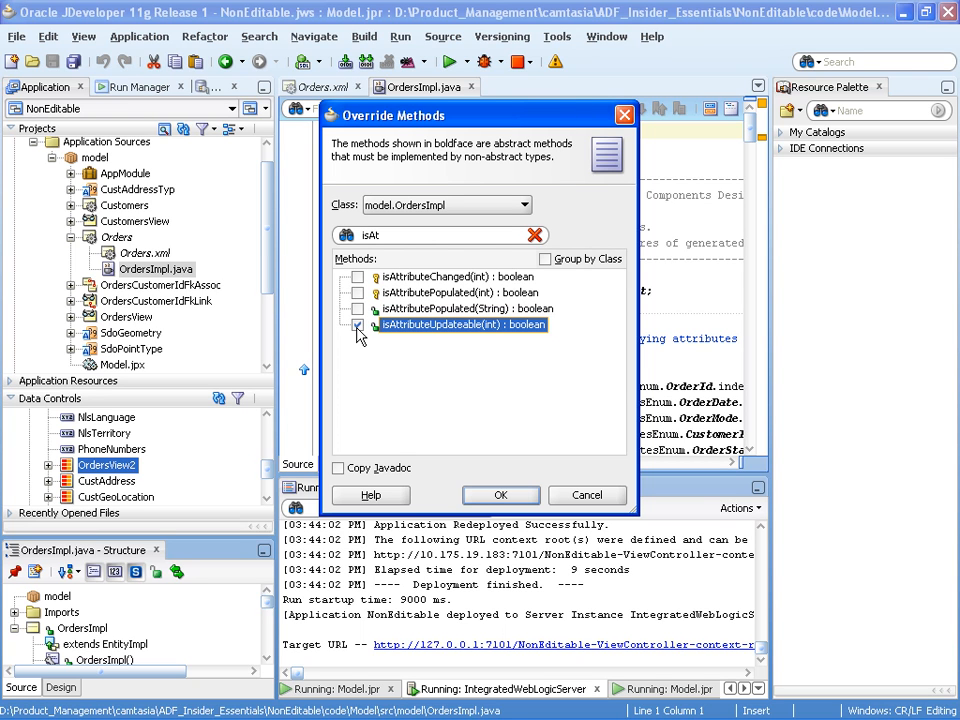
left_click(356, 324)
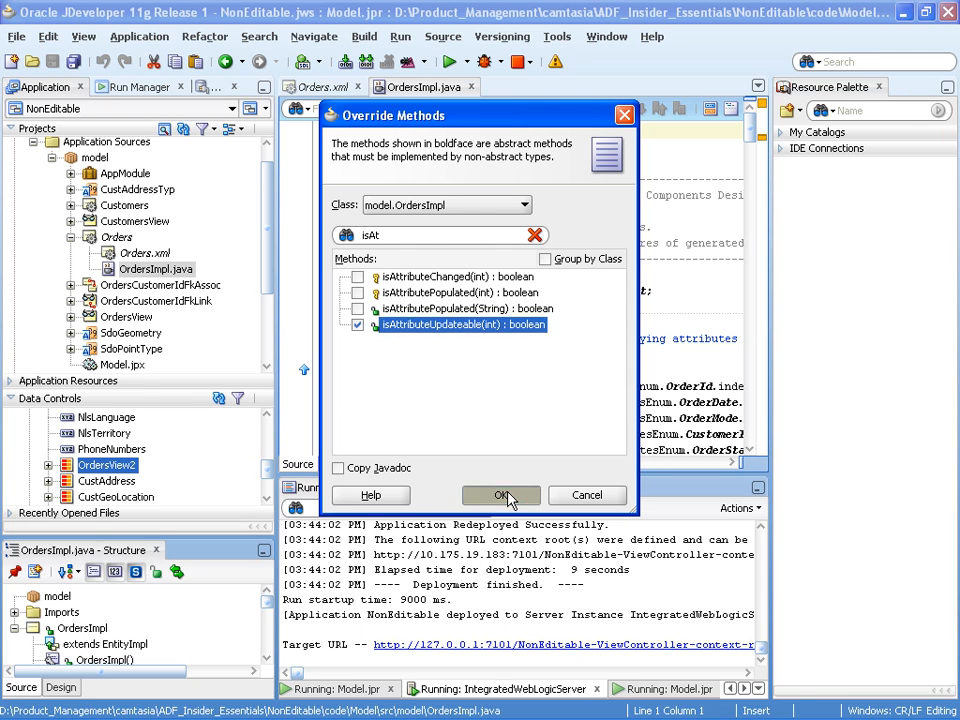
left_click(500, 496)
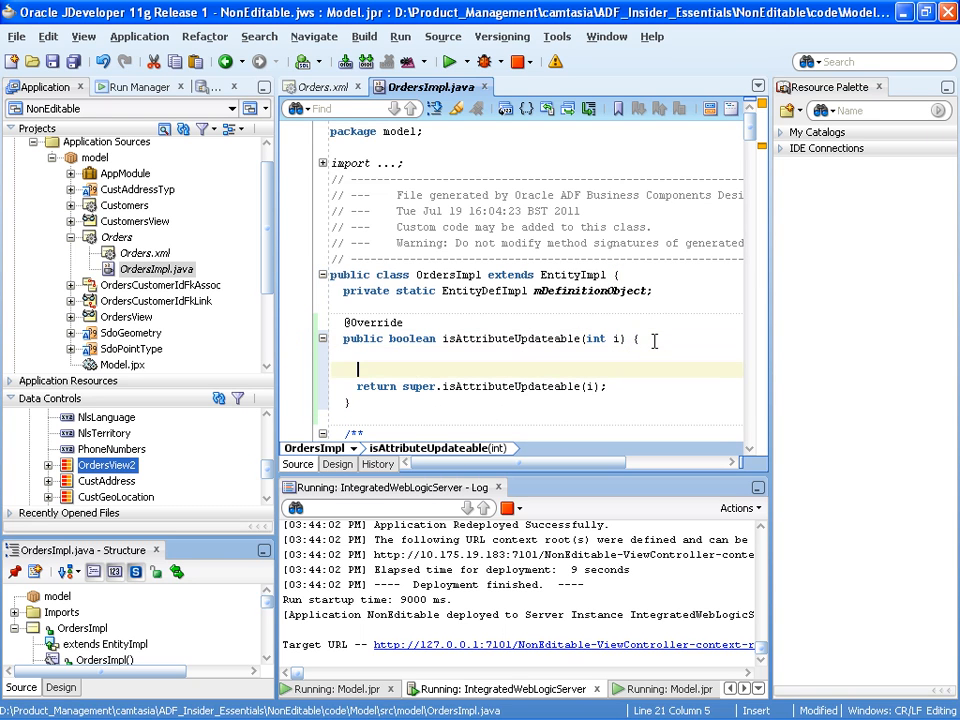
- Declare final Number ORDER_CANCELLED = new Number(3) in isAttributeUpdateable and begin an if statement
type("final")
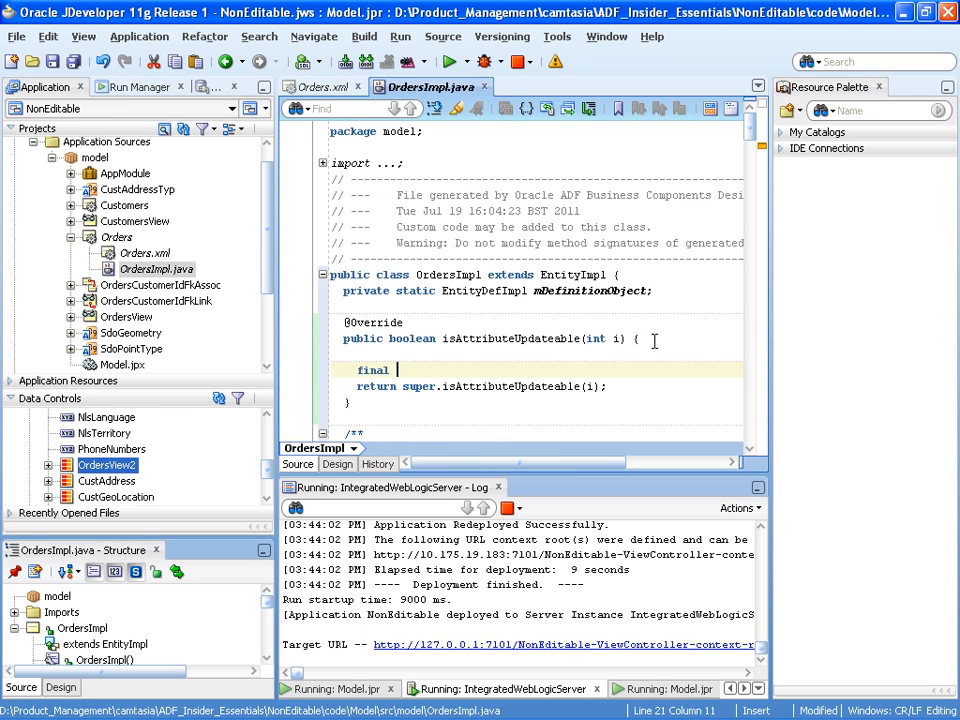
type("Number")
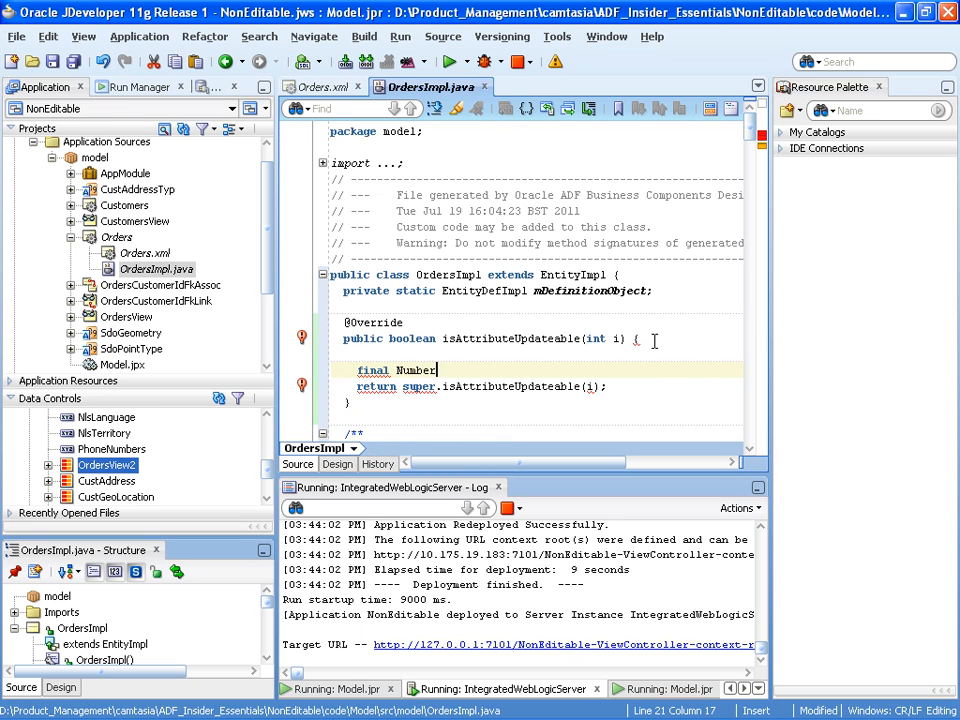
type("ORDER")
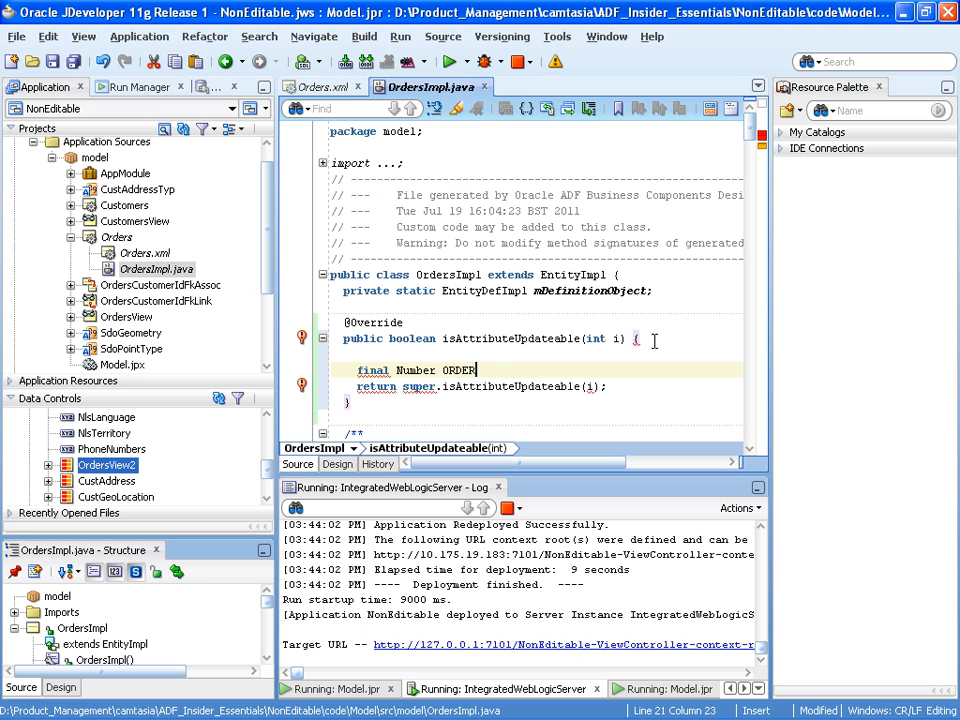
type("_CANCELLED")
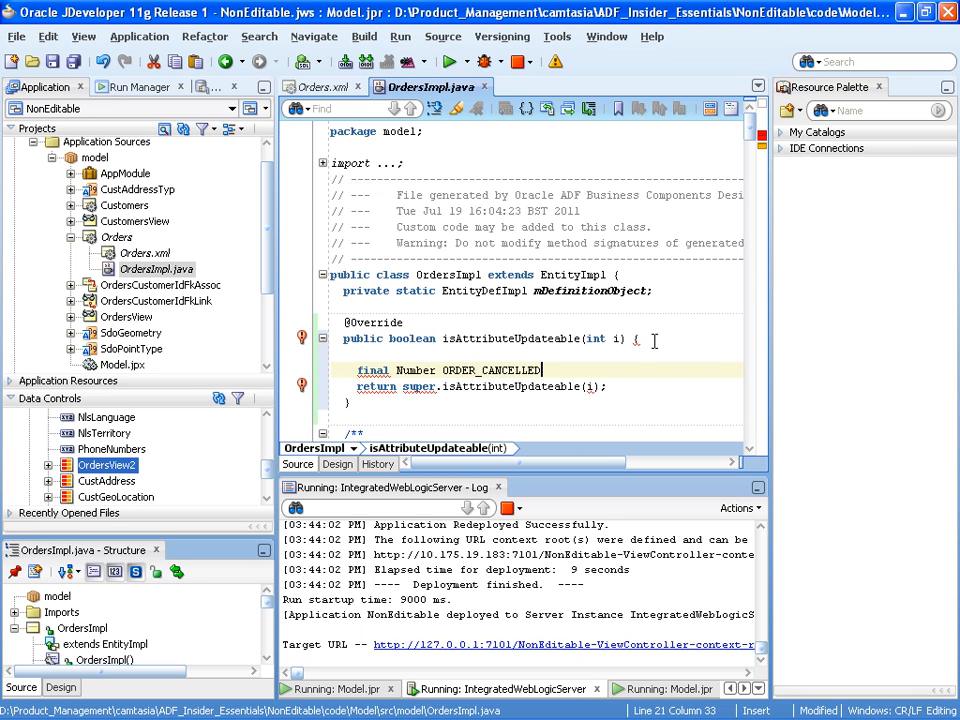
type("= new Number")
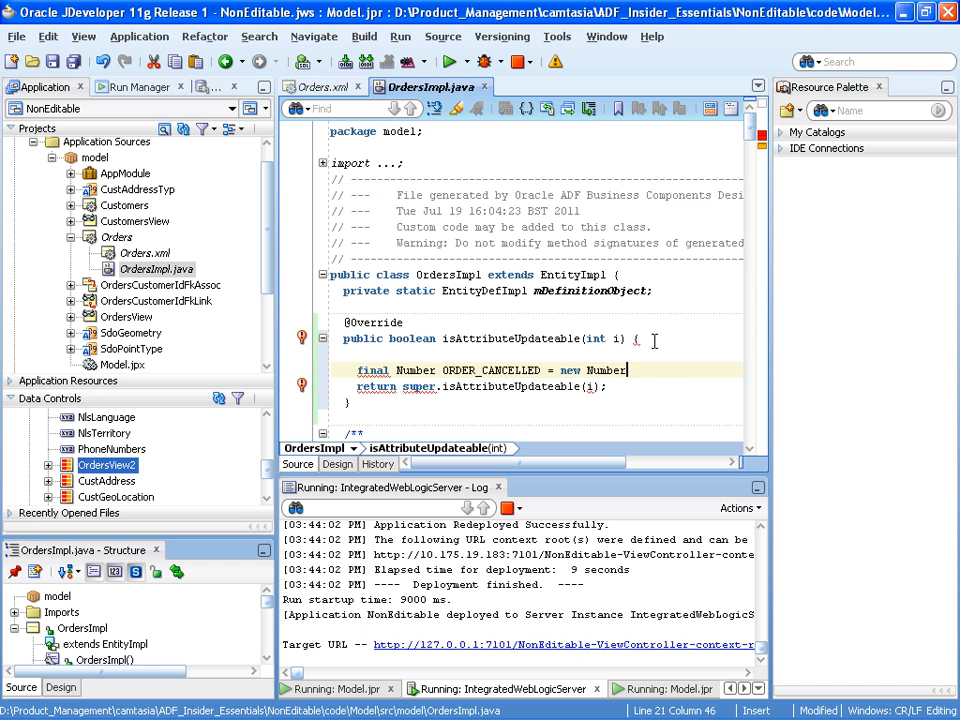
type("(3);")
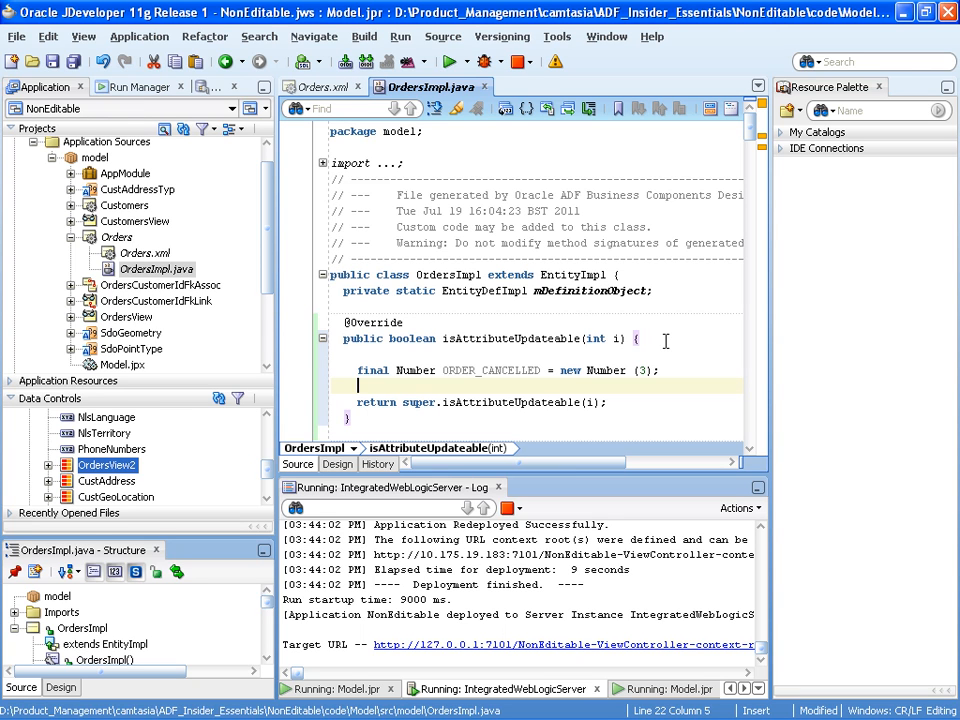
type("if () {")
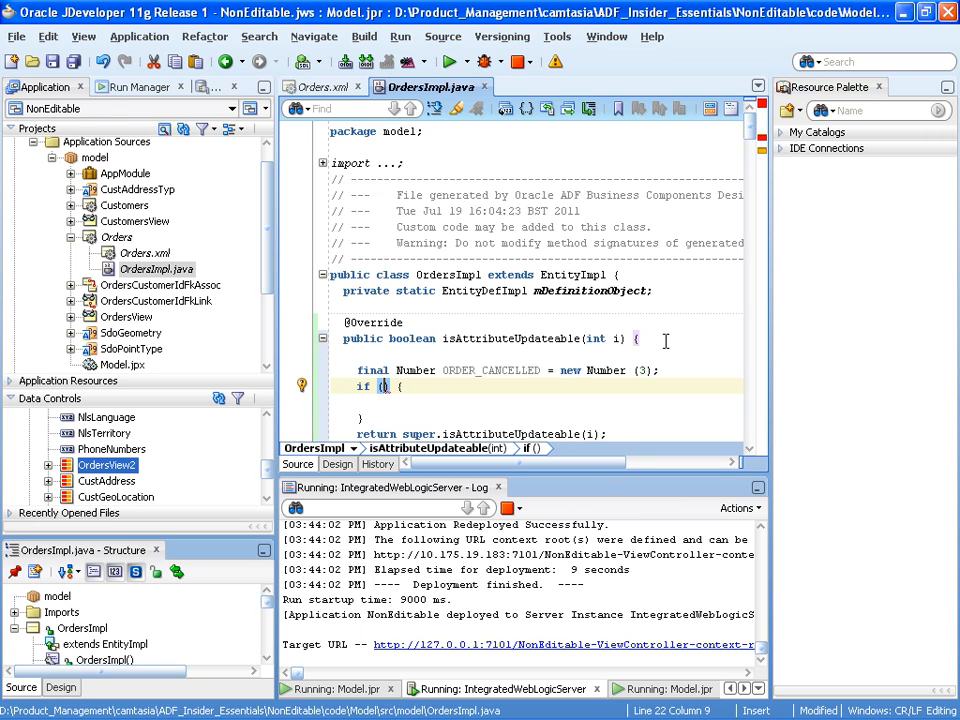
- Complete the condition this.getOrderStatus().equals(ORDER_CANCELLED) and return false inside it
type("this.")
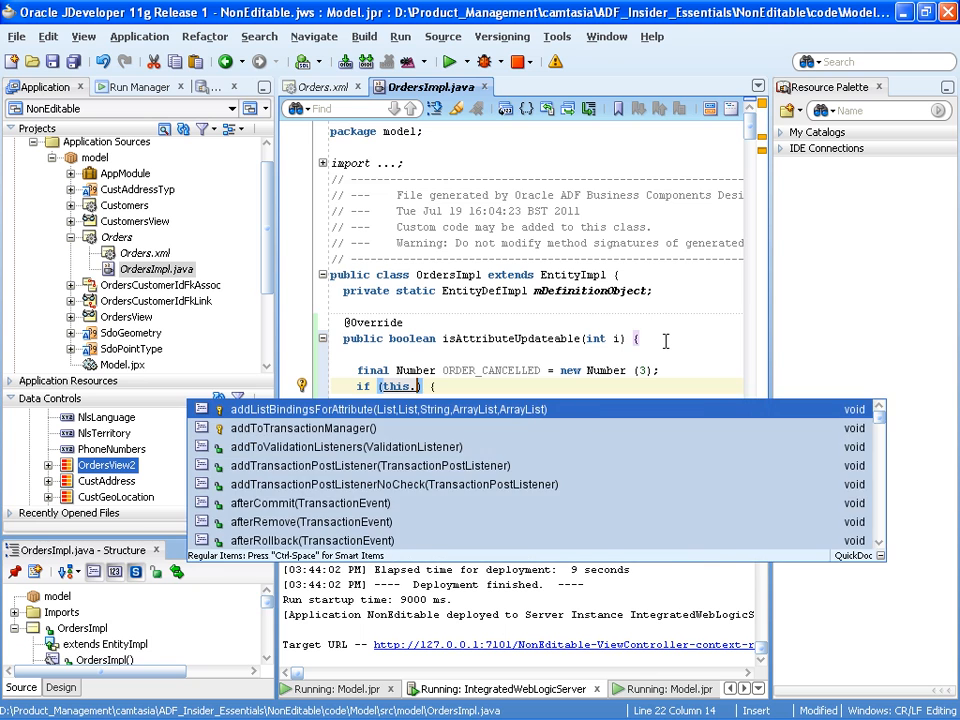
type("getO")
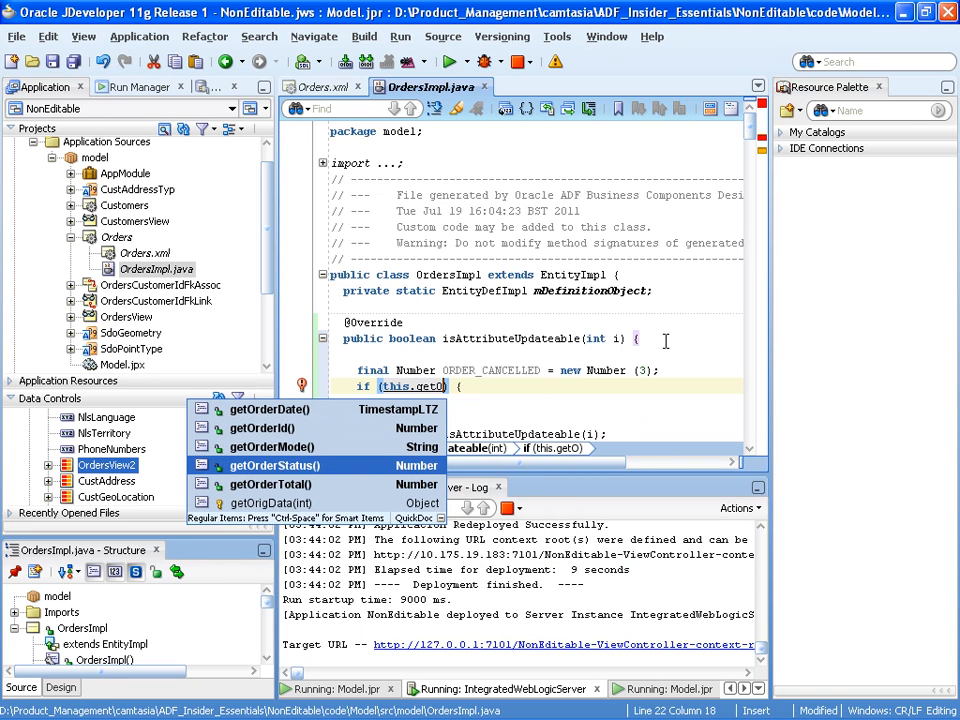
left_click(272, 464)
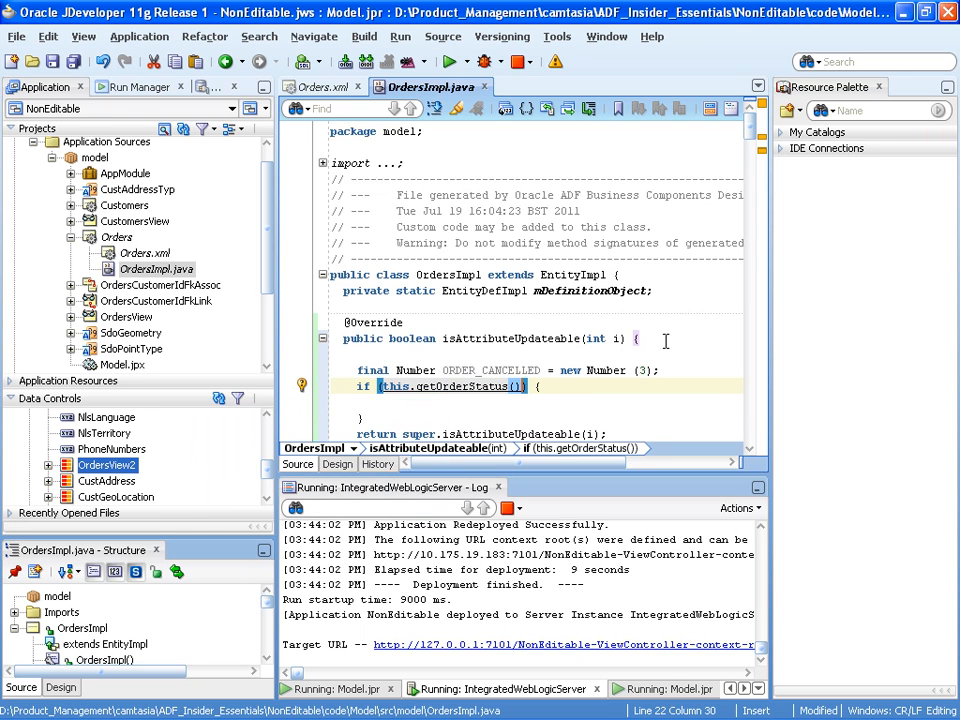
type(".equals(arg0")
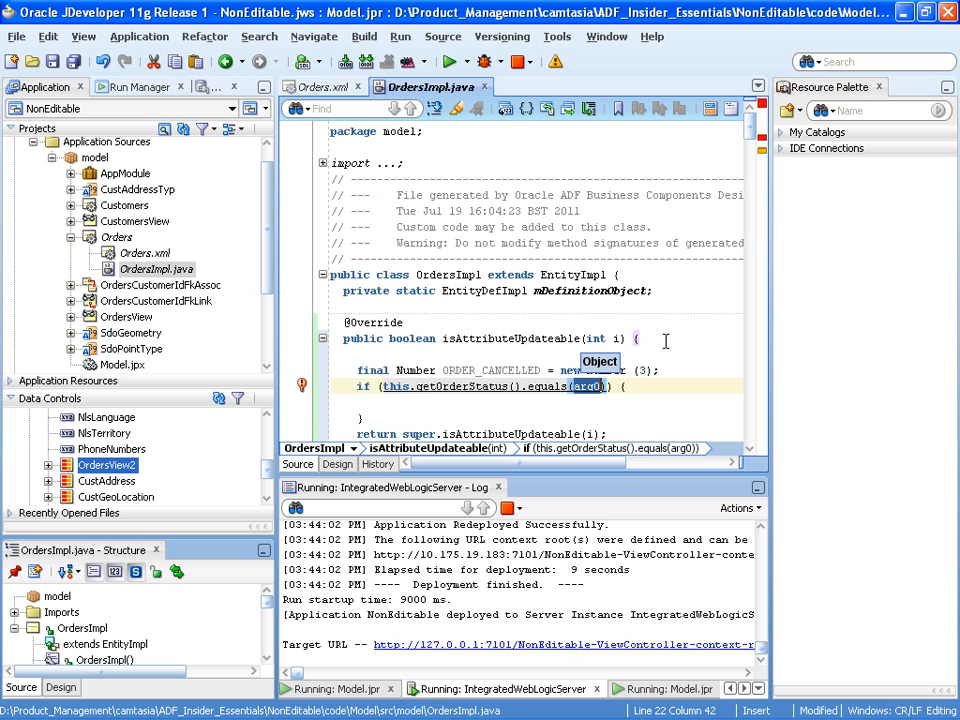
type("ORDER_CANCELLLED")
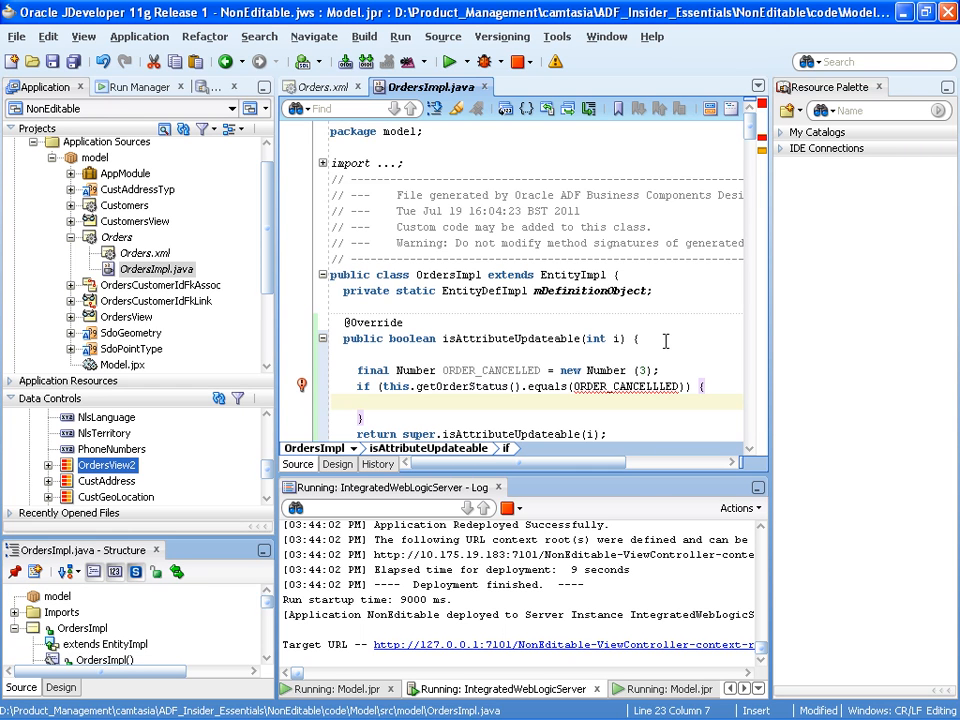
type("return fal;")
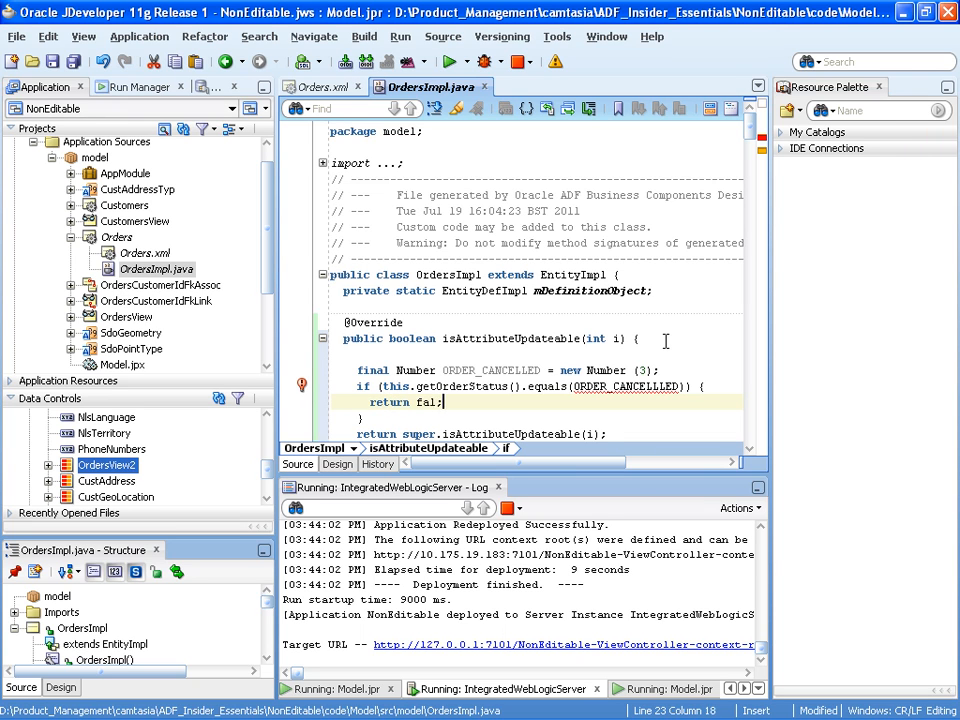
type("se")
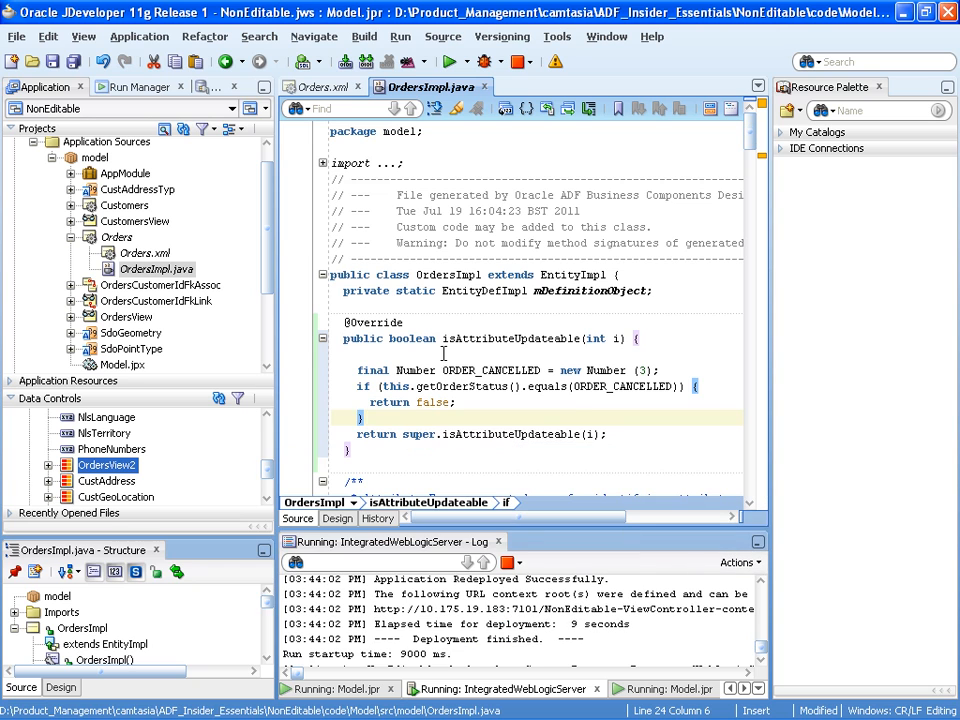
mouse_move(400, 370)
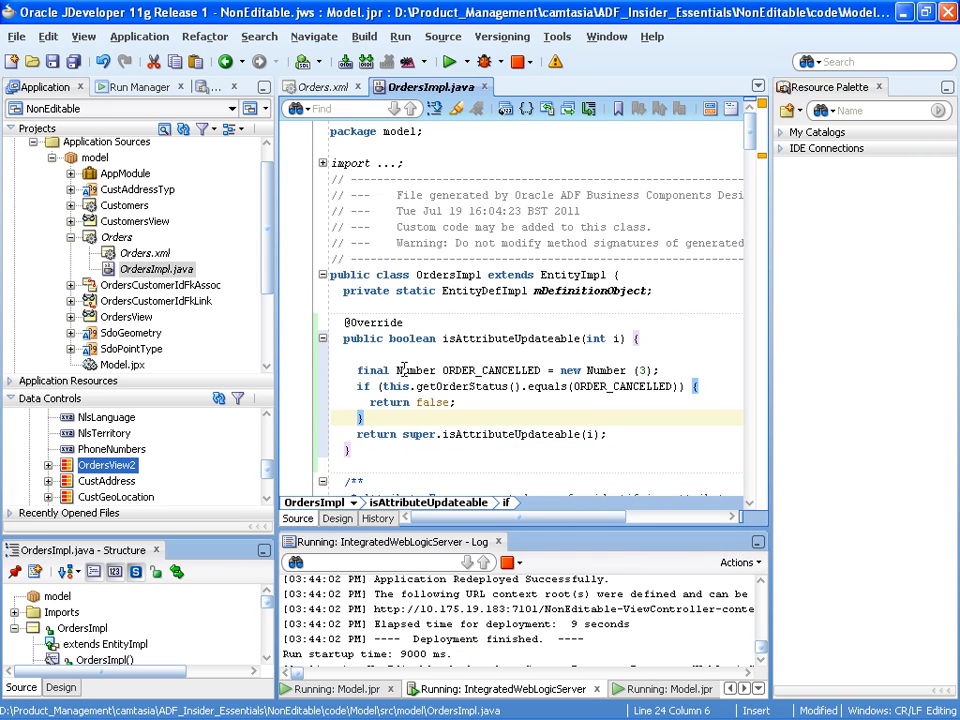
mouse_move(532, 386)
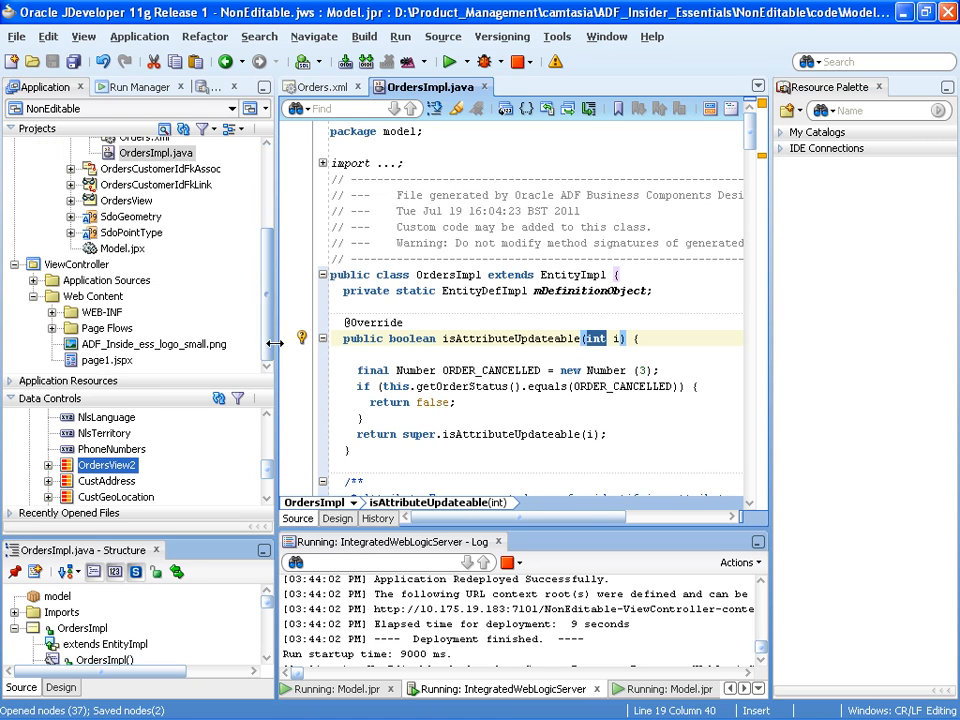
- Run page1.jspx and page between orders in Firefox to compare the read-only cancelled order with an editable one
right_click(104, 360)
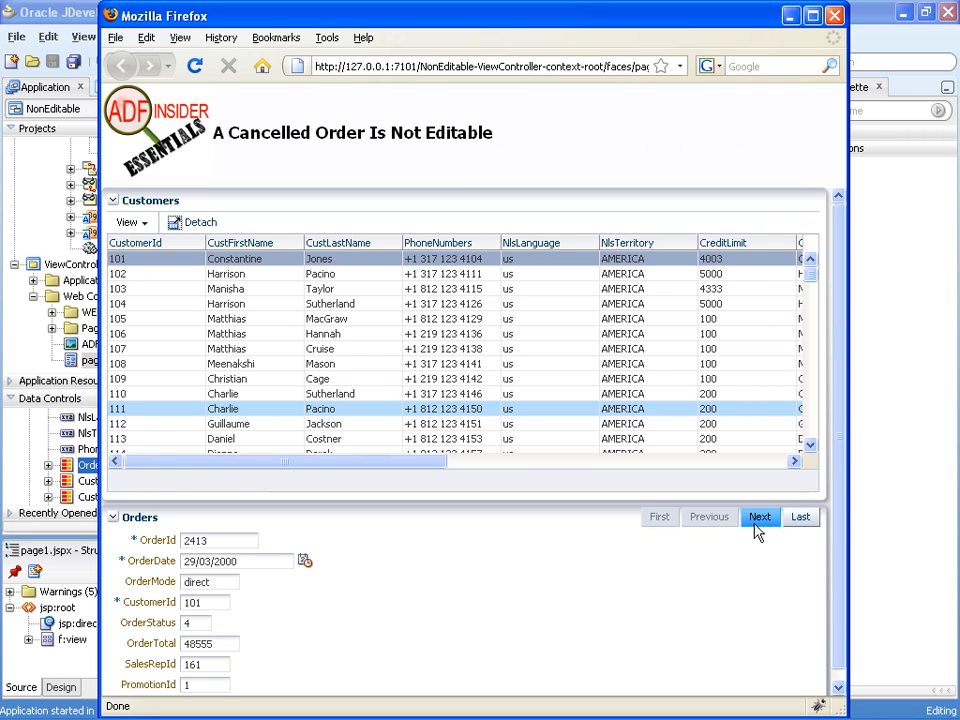
left_click(760, 516)
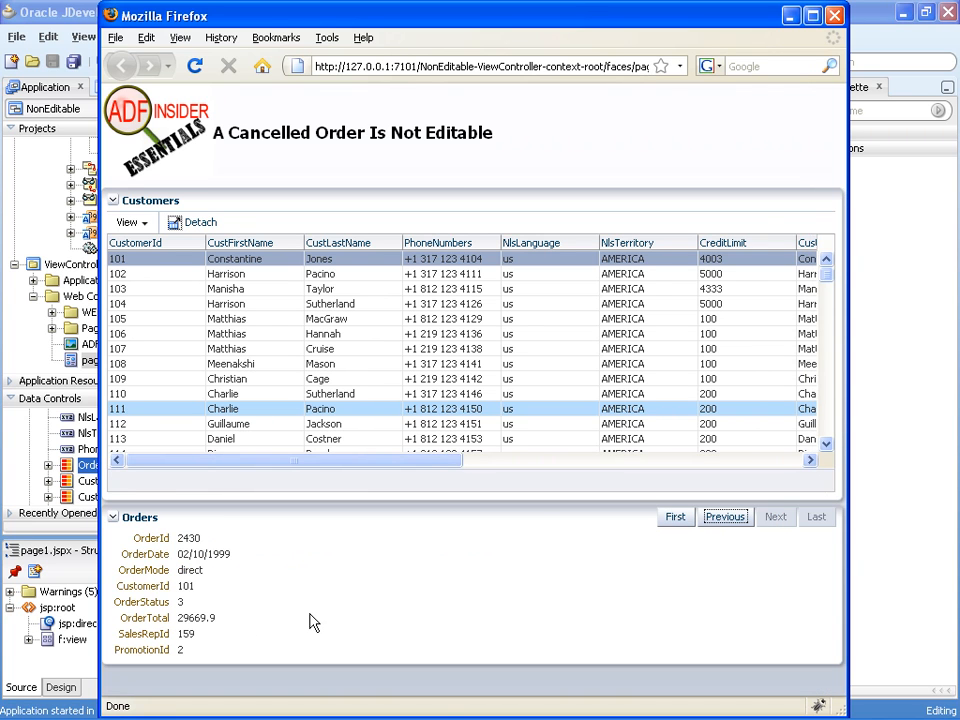
mouse_move(204, 586)
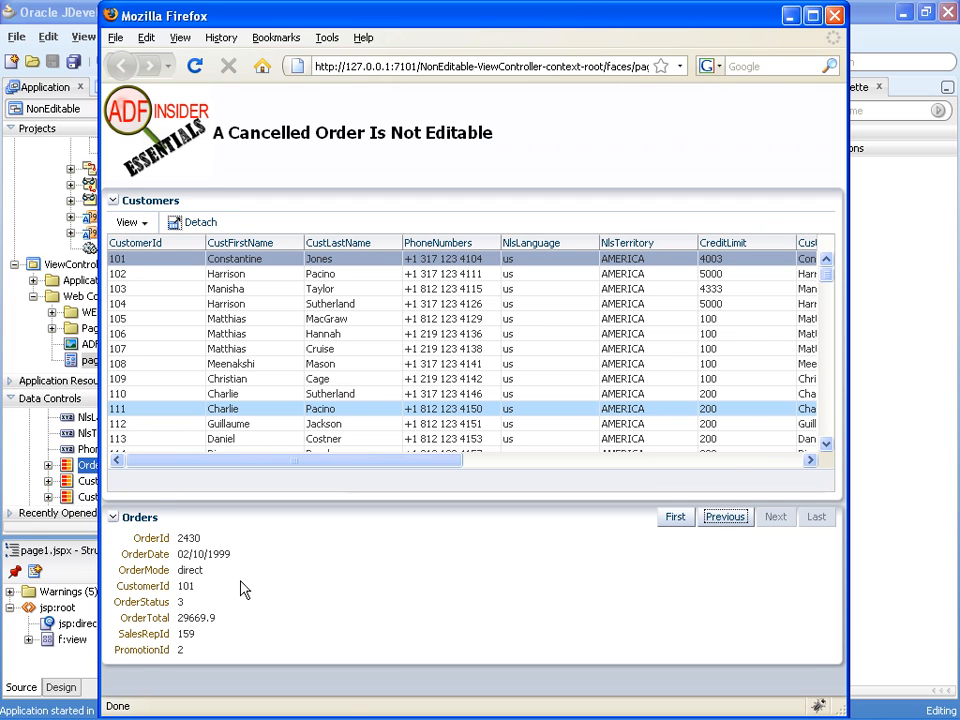
mouse_move(178, 656)
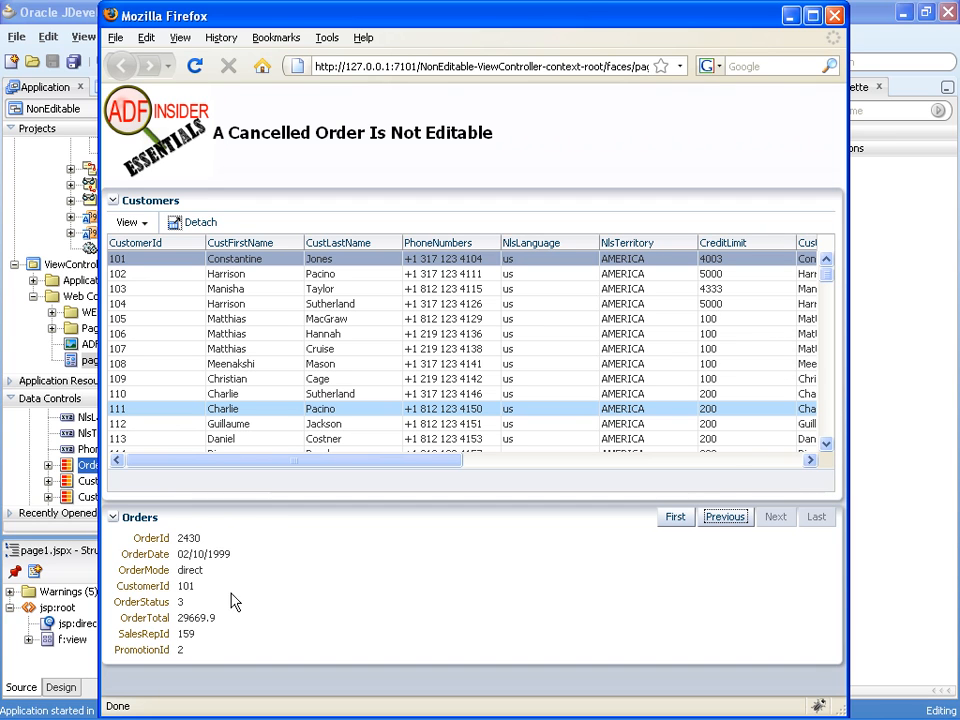
mouse_move(204, 542)
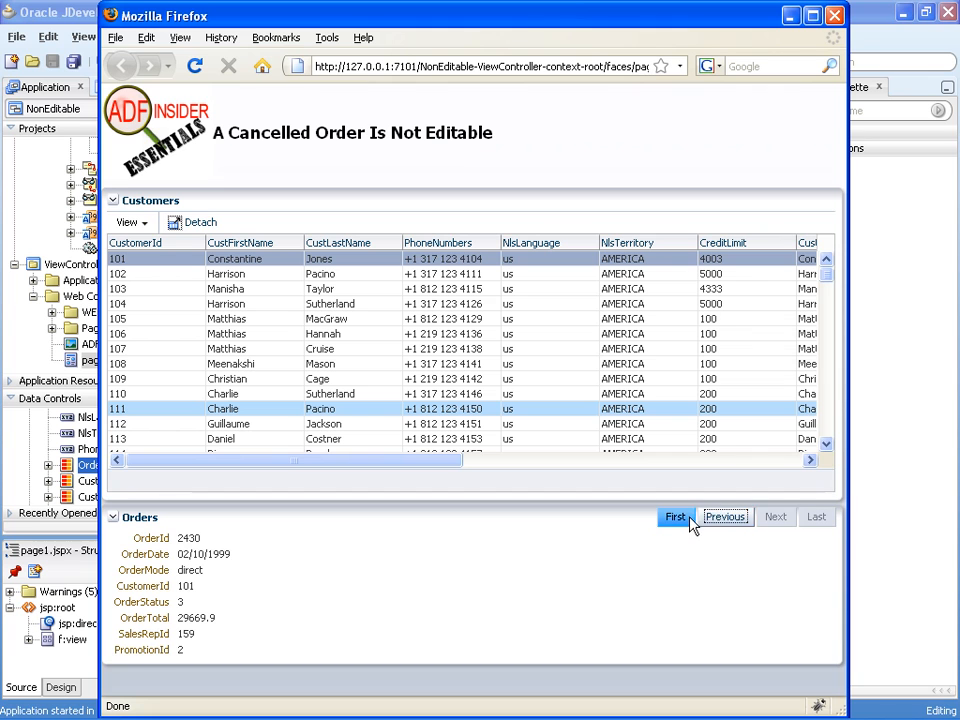
left_click(672, 516)
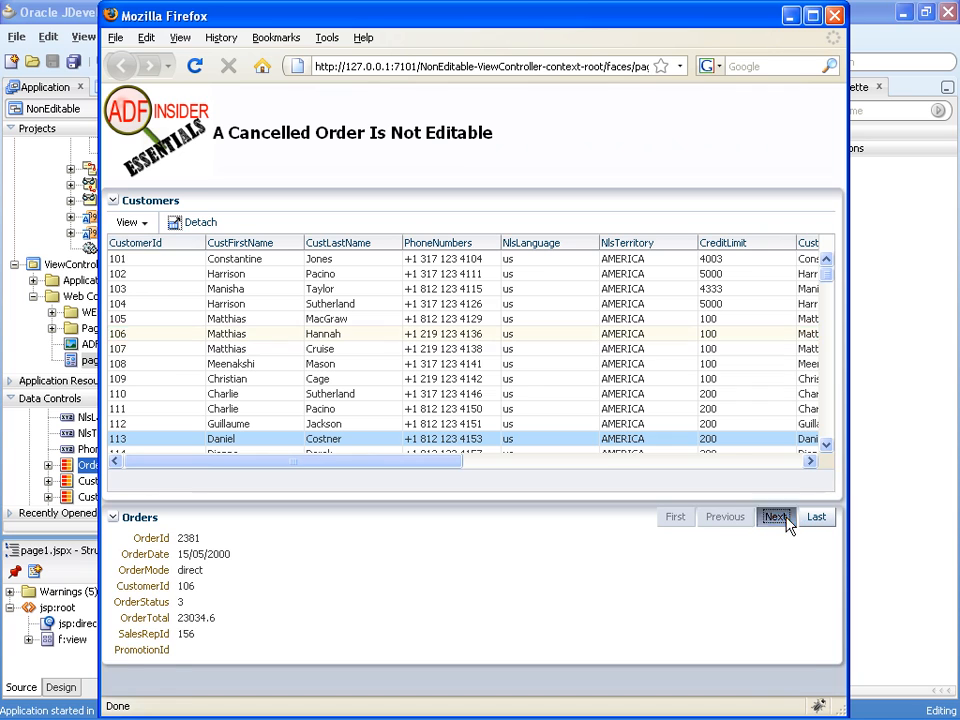
left_click(776, 516)
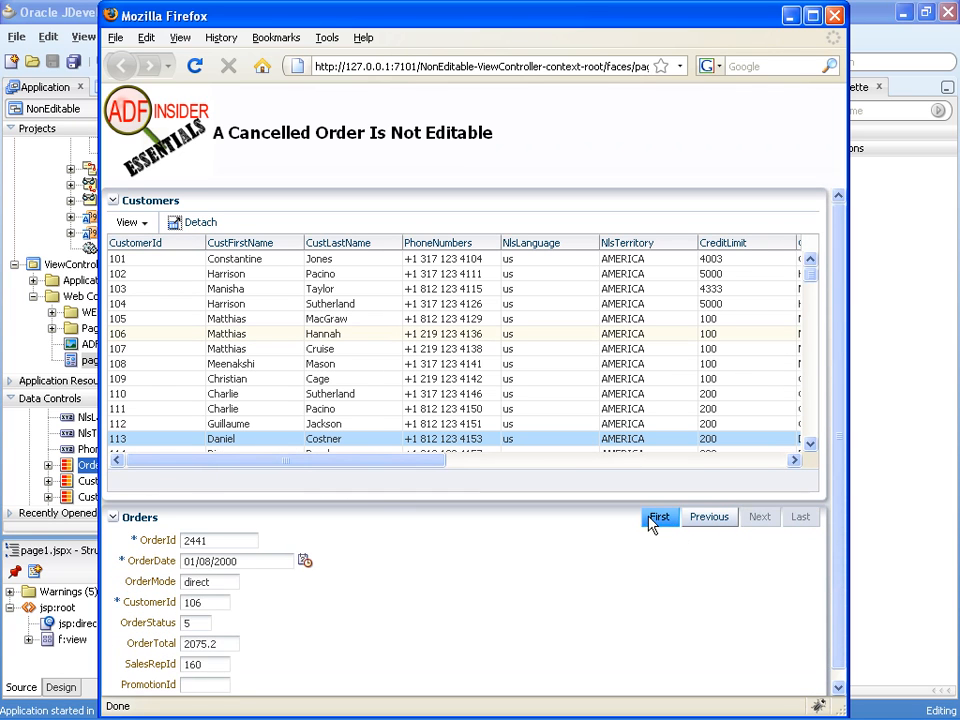
left_click(658, 516)
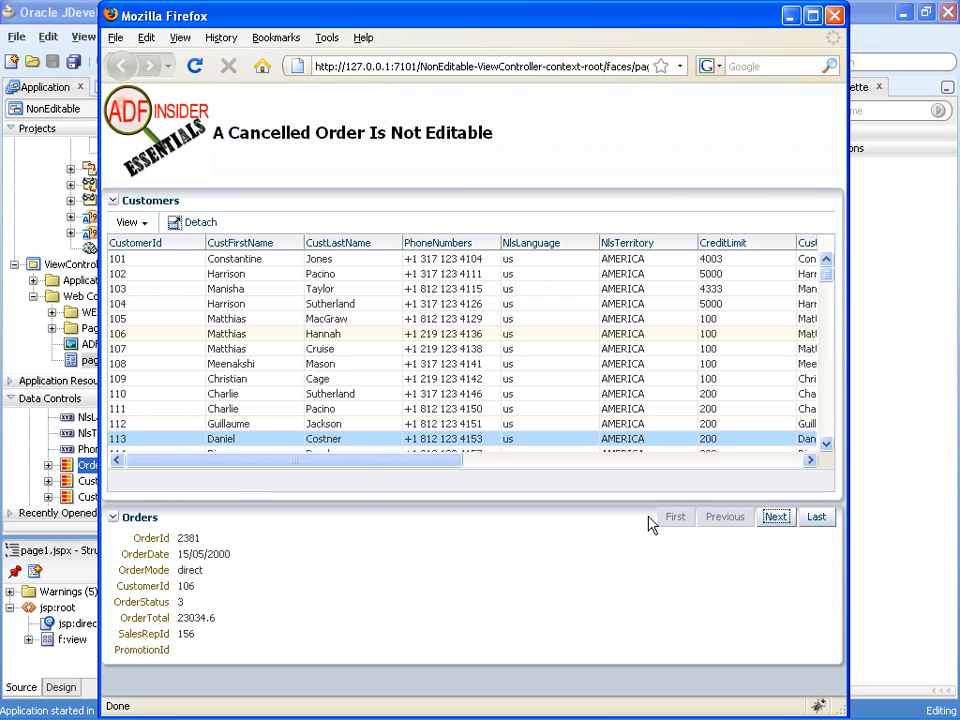